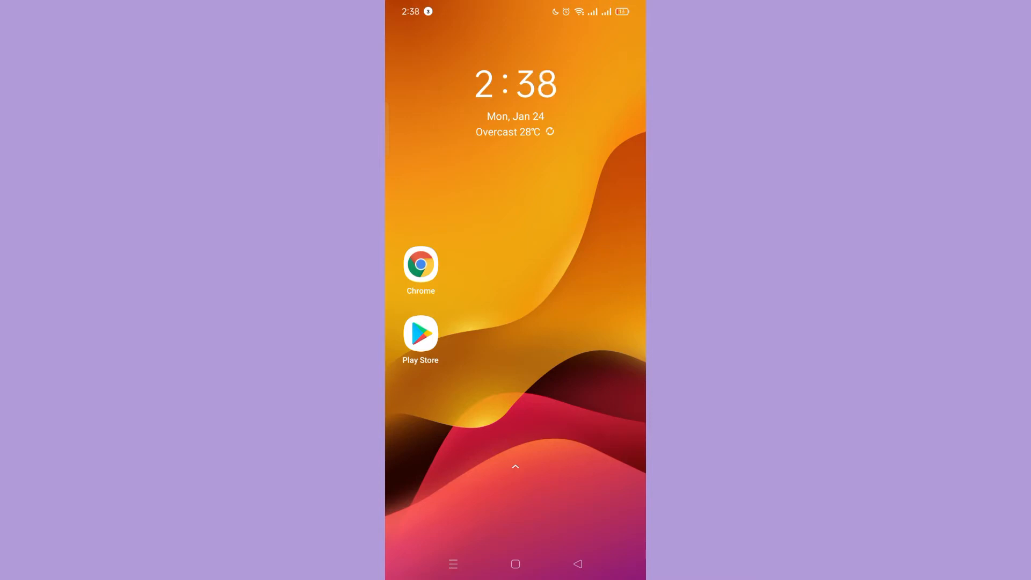
Step: Launch Chrome and scroll Downdetector's Discord page to the 'no current problems' status message
{"action": "left_click", "coordinate": [420, 264]}
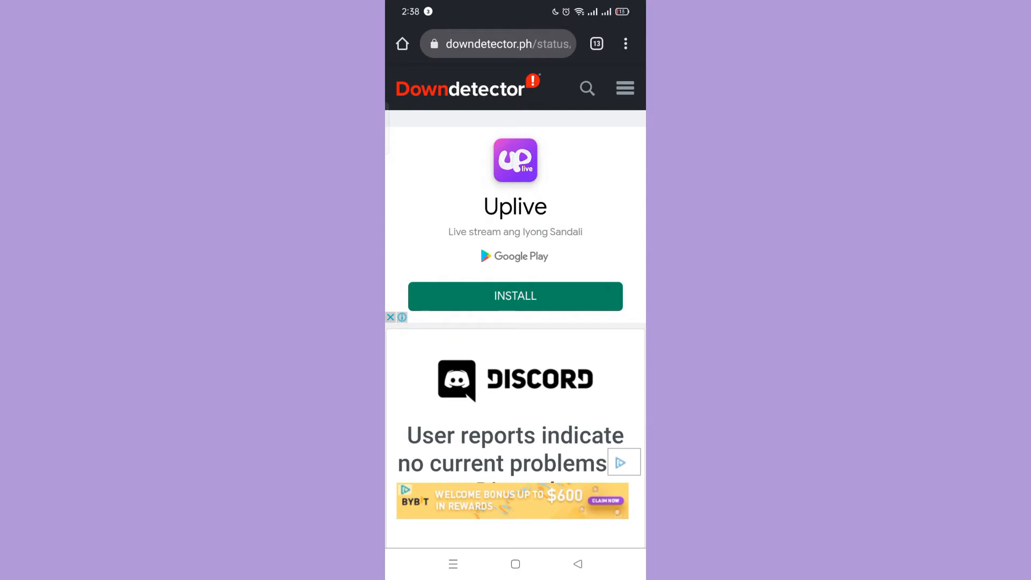
{"action": "scroll", "scroll_direction": "down", "scroll_amount": 3}
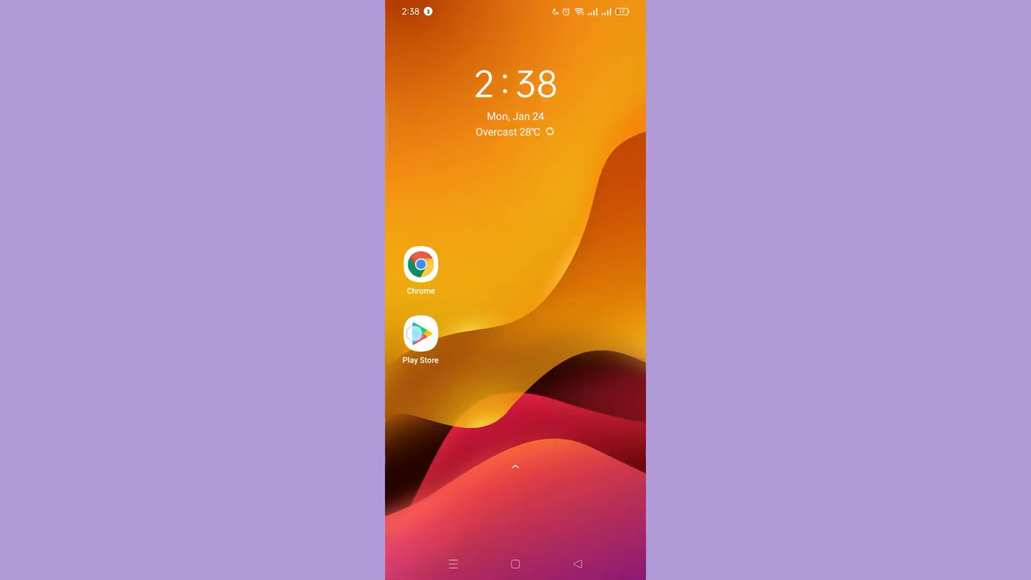
Step: Search 'dis' in Play Store and open the Discord - Chat, Talk & Hangout page
{"action": "left_click", "coordinate": [420, 333]}
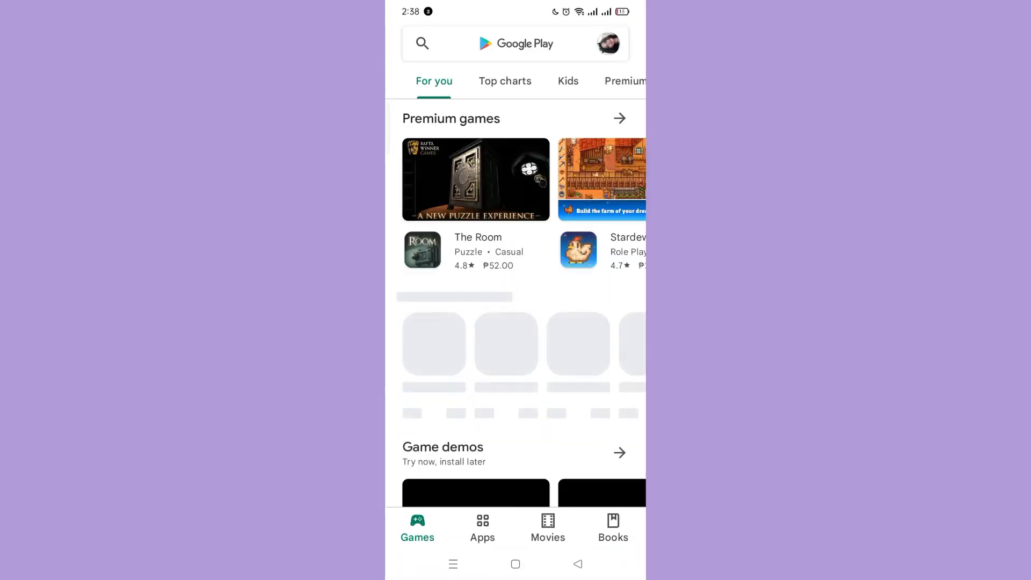
{"action": "left_click", "coordinate": [514, 43]}
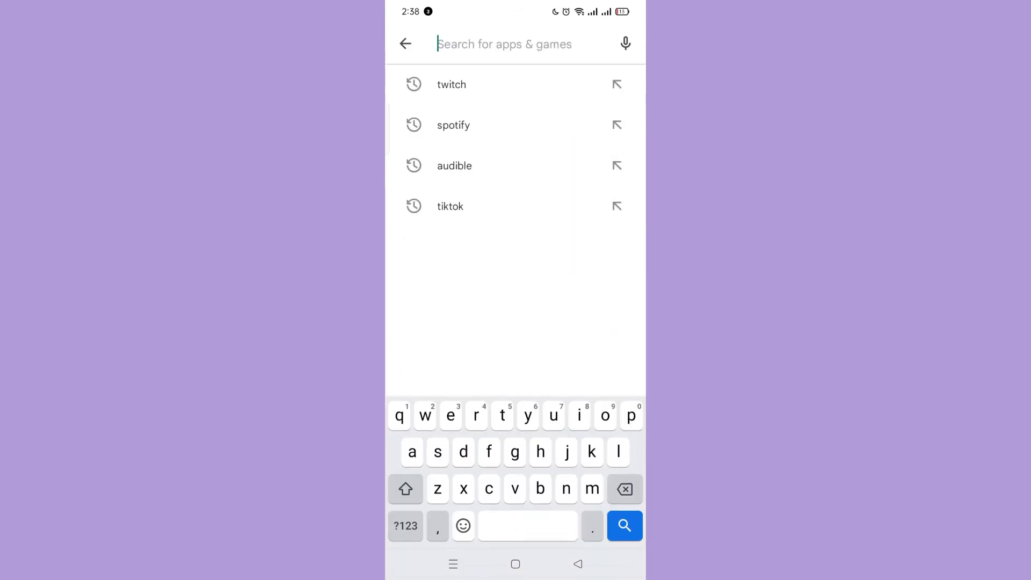
{"action": "type", "text": "dis"}
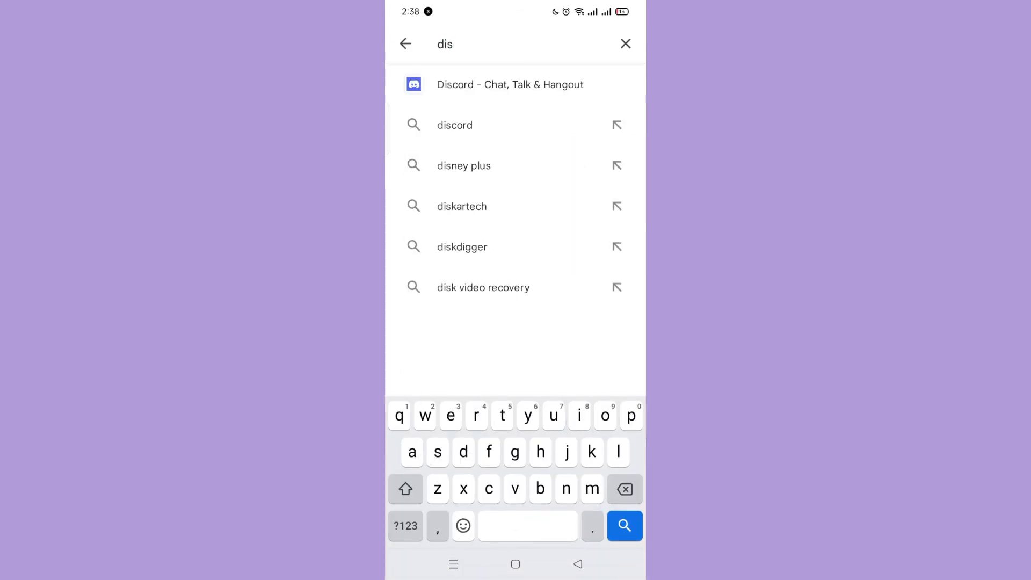
{"action": "left_click", "coordinate": [510, 84]}
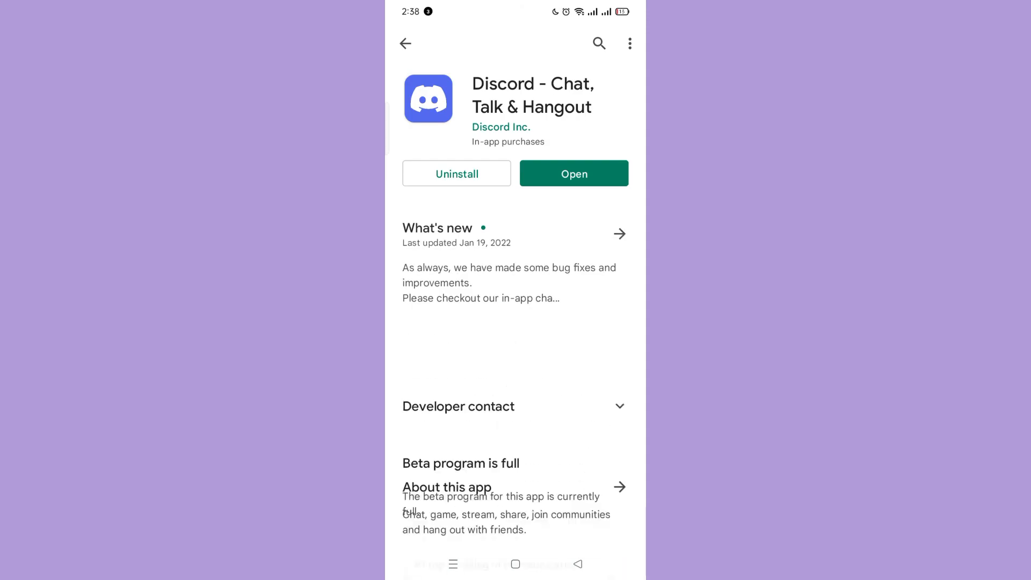